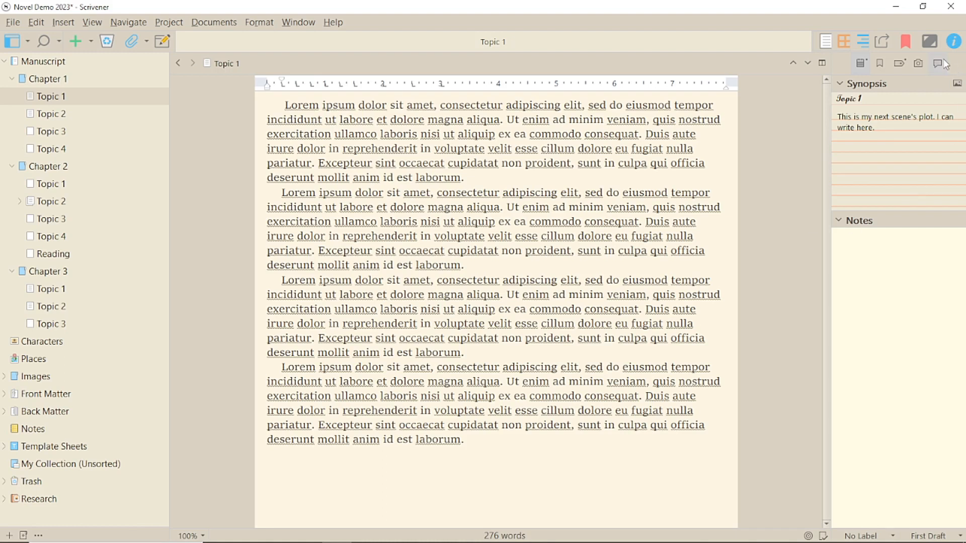
Switch Topic 1's Inspector to the Comments & Footnotes pane.
{"action": "left_click", "coordinate": [944, 63]}
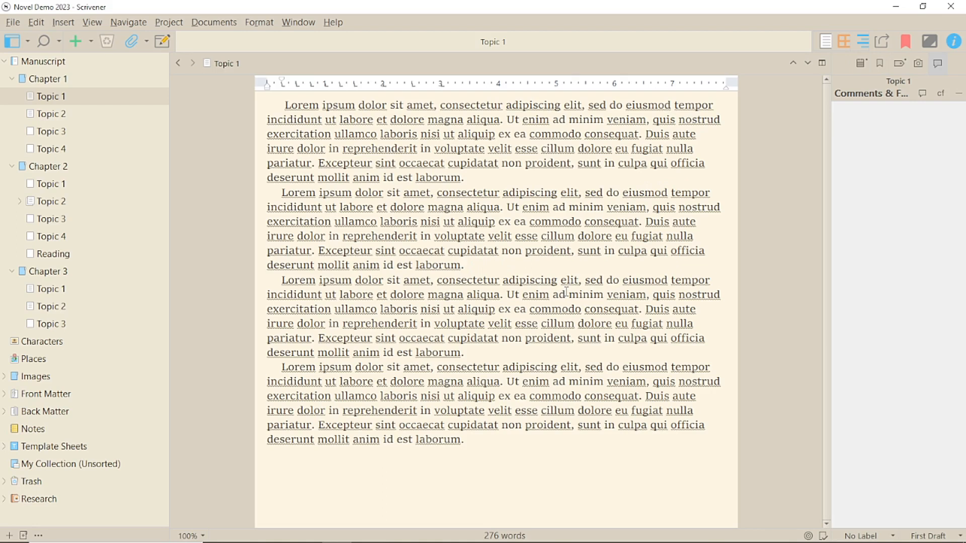
Add inspector footnotes 'This is my first footnote' on laborum and 'My second footnote' on consequat.
{"action": "left_click", "coordinate": [461, 265]}
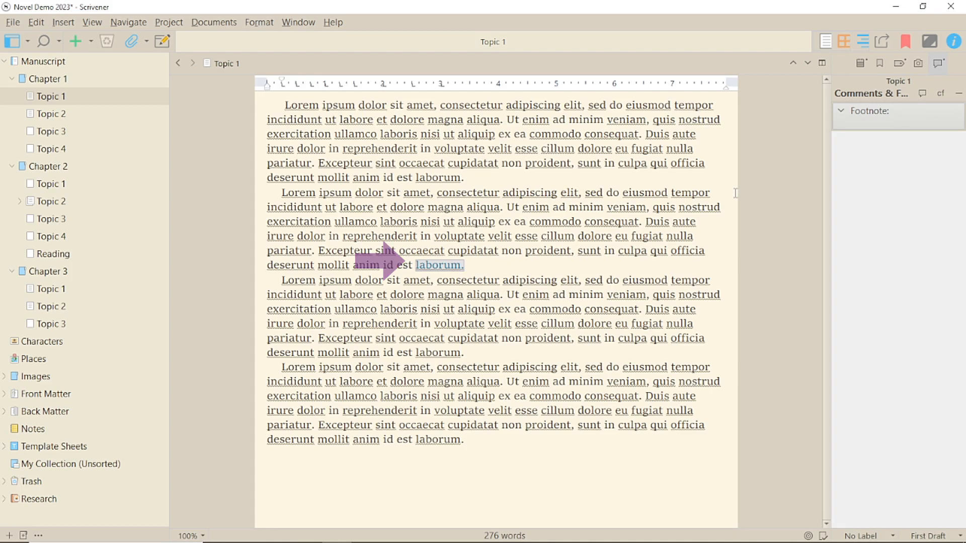
{"action": "type", "text": "This is"}
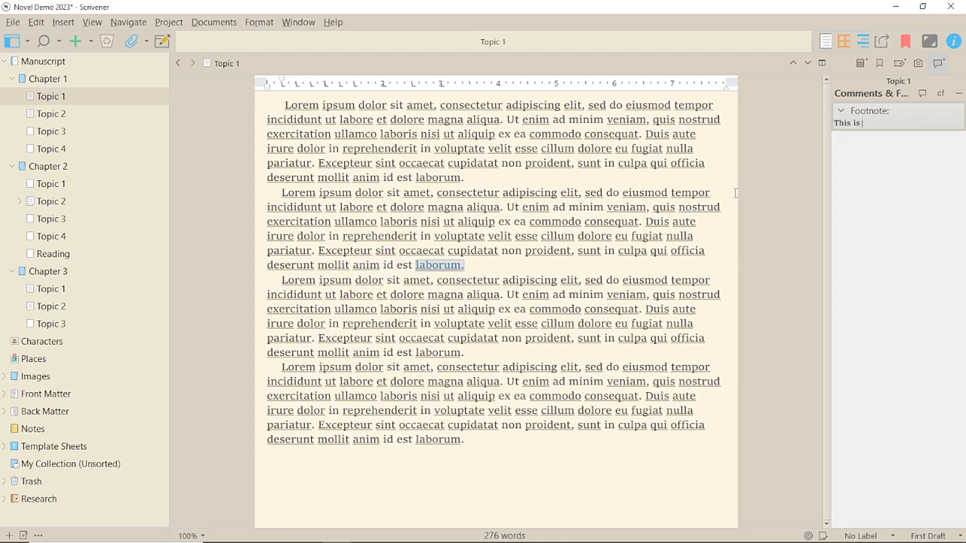
{"action": "type", "text": "my first footnote"}
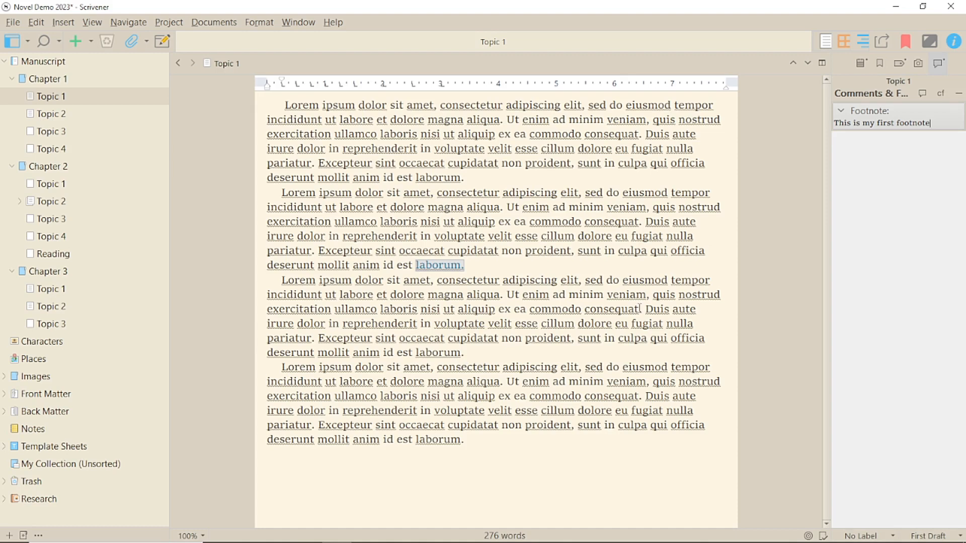
{"action": "type", "text": "M"}
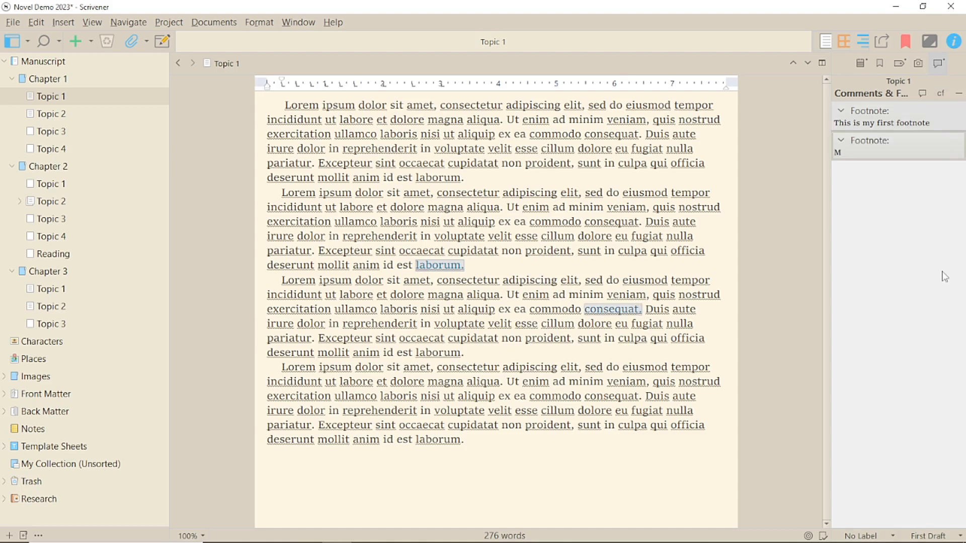
{"action": "type", "text": "y second footnote"}
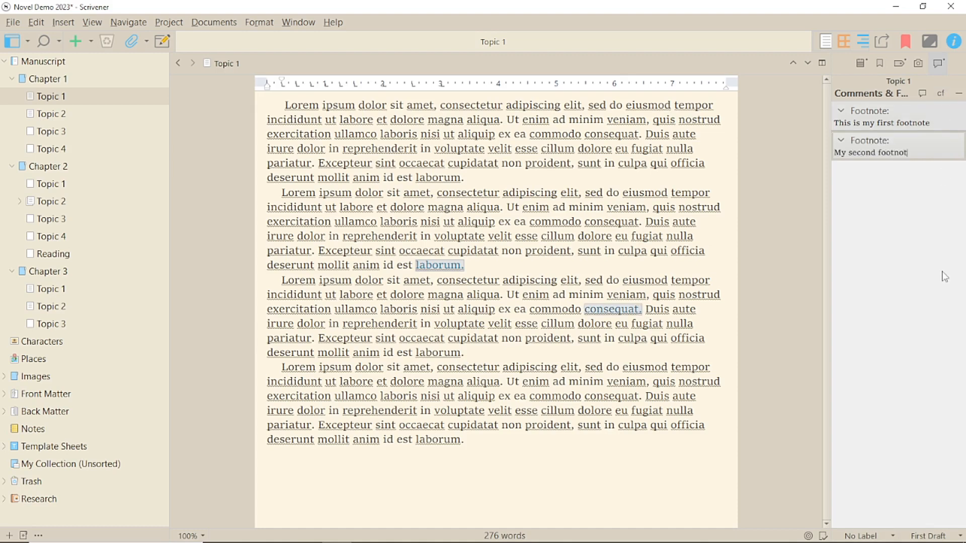
{"action": "type", "text": "e"}
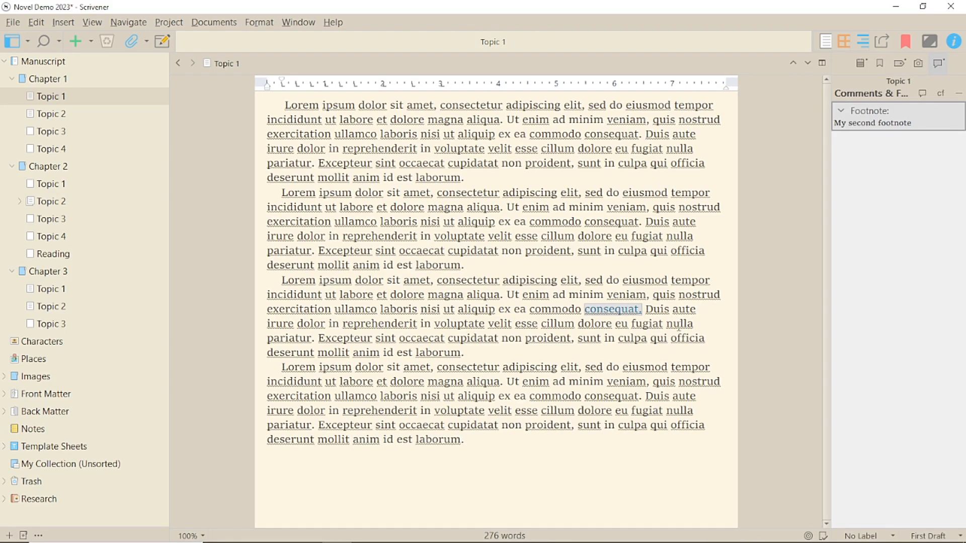
{"action": "mouse_move", "coordinate": [603, 311]}
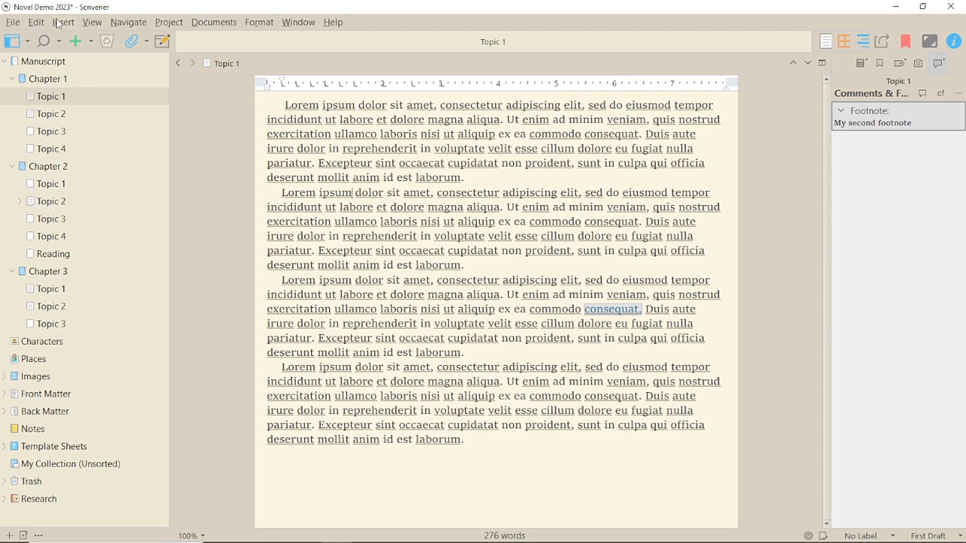
Insert an inline footnote reading 'This is my first inline footnote' from the Insert menu.
{"action": "left_click", "coordinate": [63, 22]}
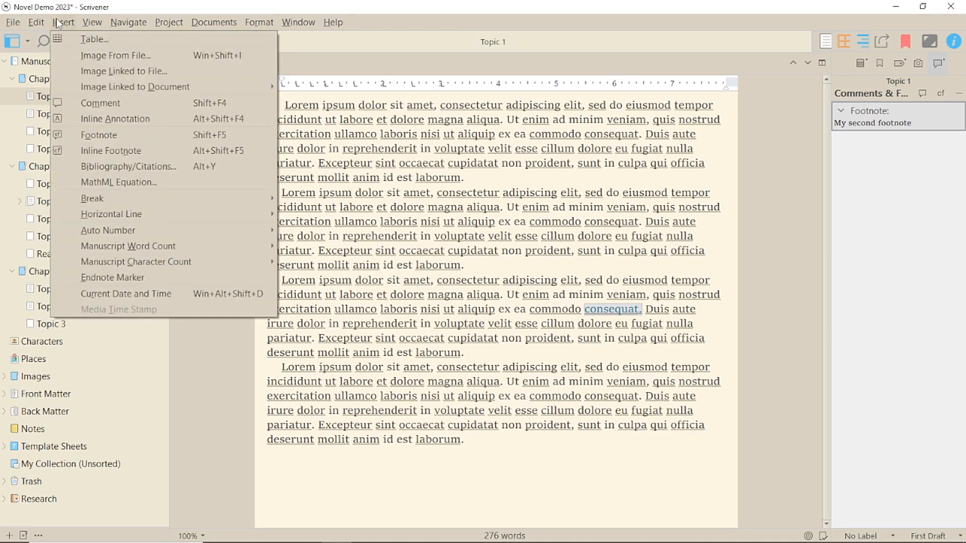
{"action": "mouse_move", "coordinate": [111, 151]}
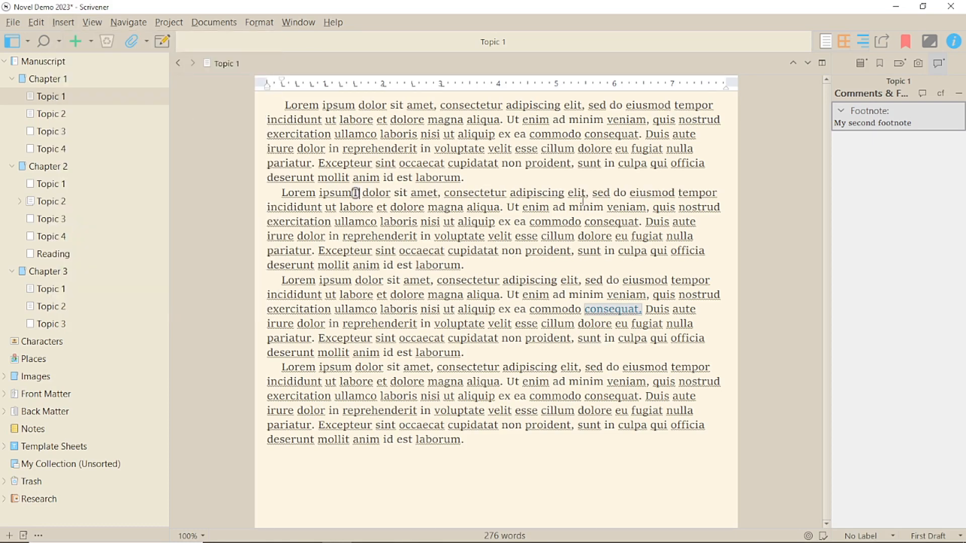
{"action": "type", "text": "This is my first inline"}
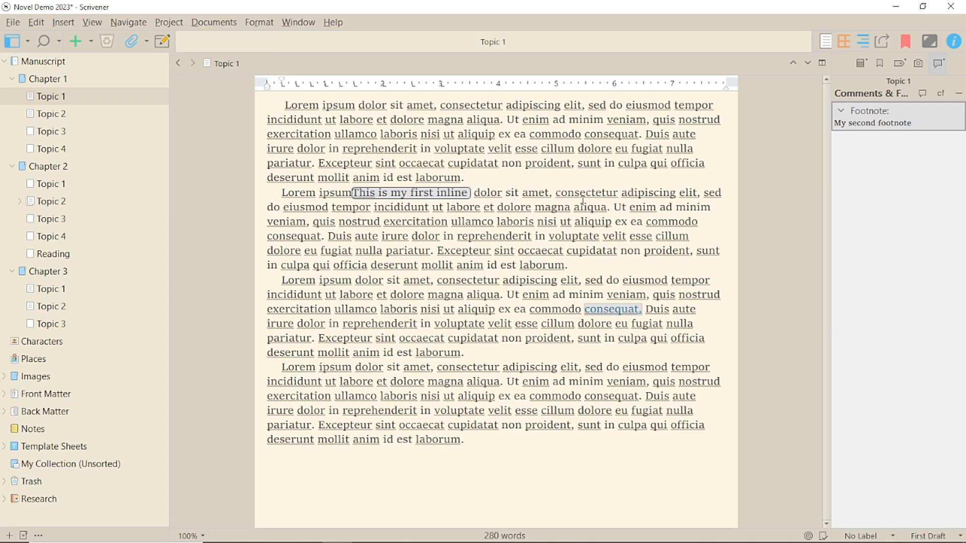
{"action": "type", "text": "footnote"}
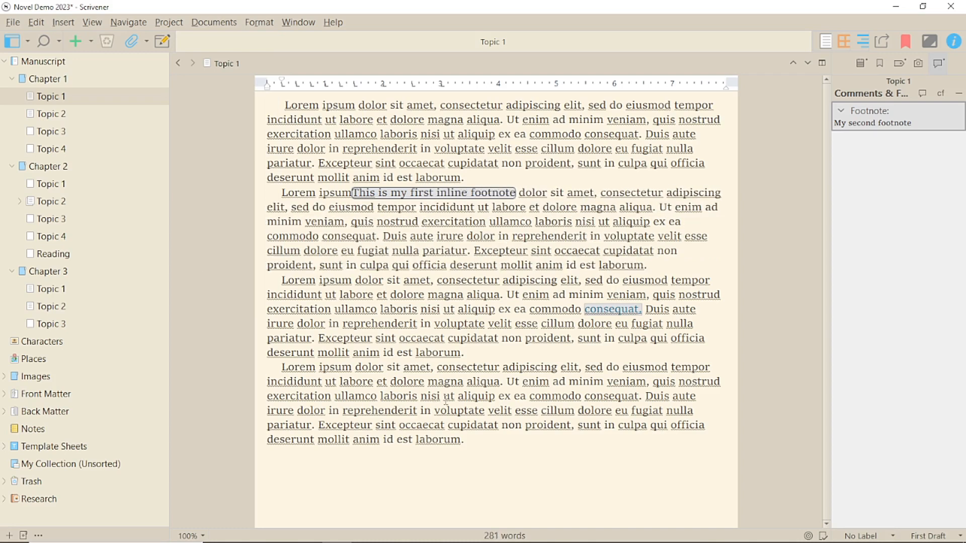
{"action": "left_click", "coordinate": [63, 22]}
{"action": "type", "text": "This is my second inline footnote"}
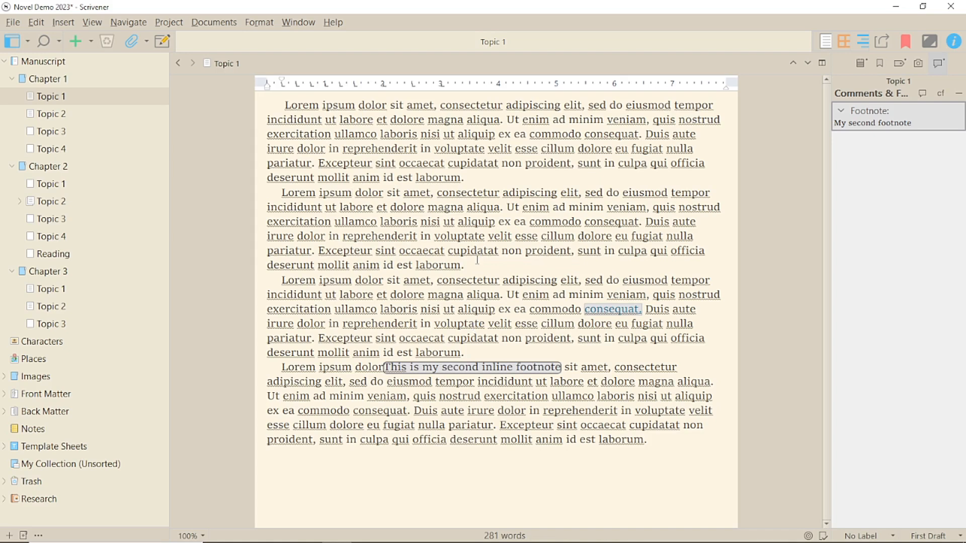
{"action": "left_click", "coordinate": [36, 22]}
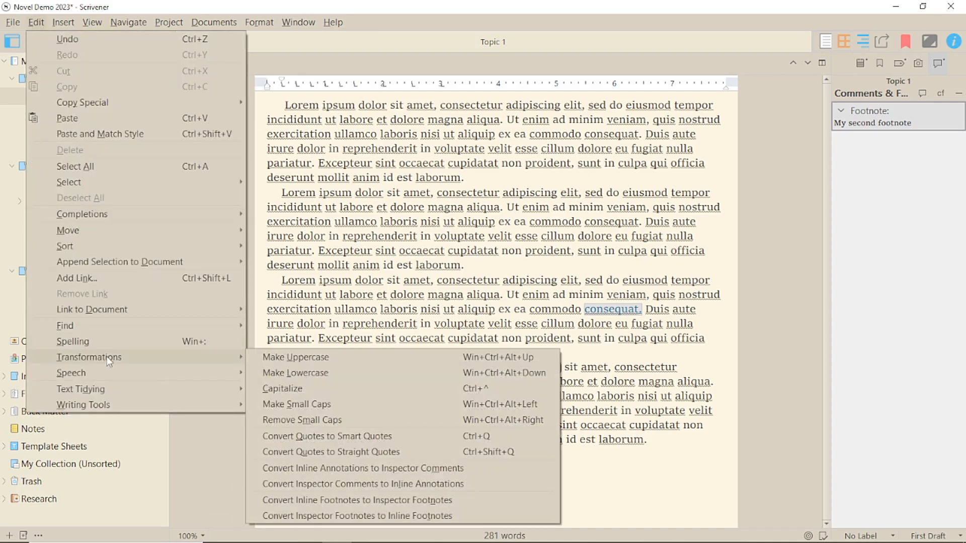
{"action": "mouse_move", "coordinate": [362, 484]}
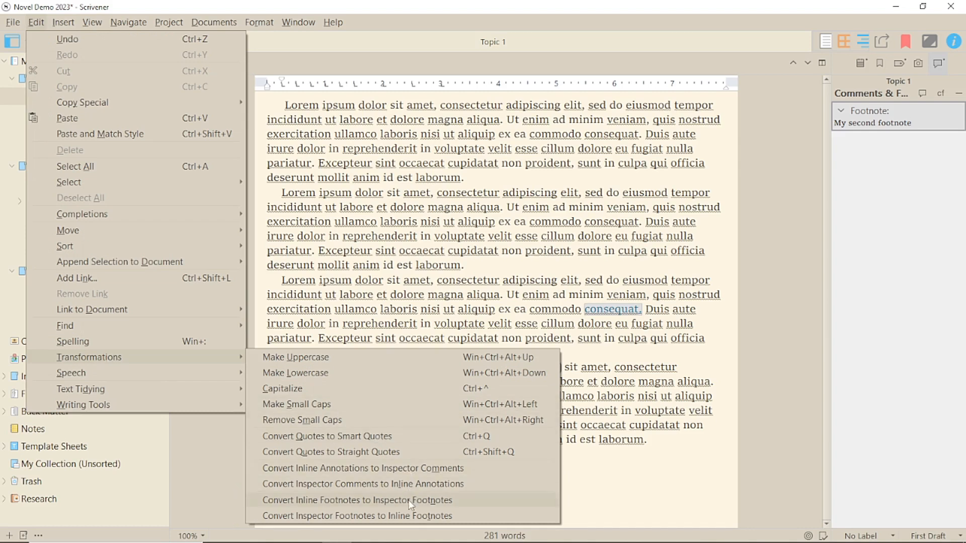
Convert the inspector footnote 'My second footnote' into an inline footnote after consequat.
{"action": "left_click", "coordinate": [357, 516]}
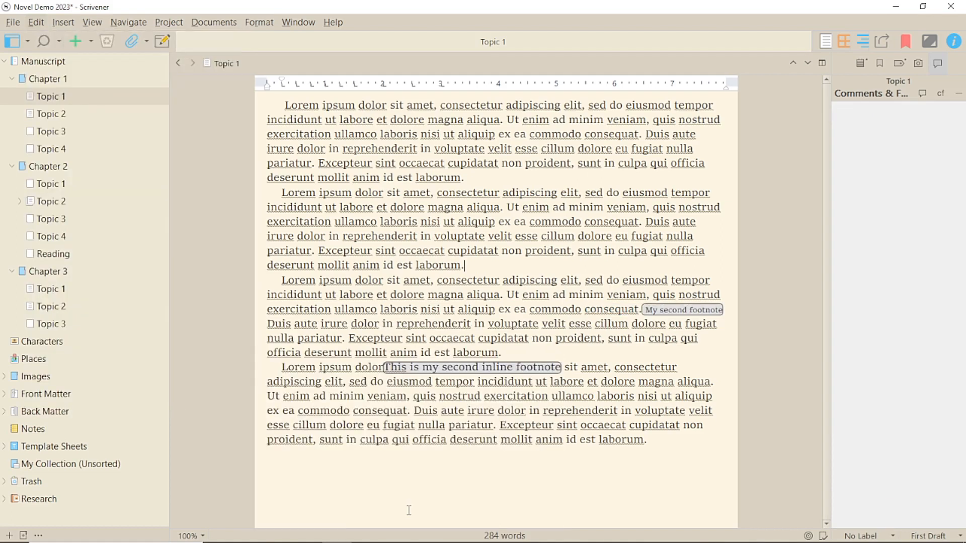
Convert the inline footnotes back to inspector footnotes, then review the Editing footnote font settings and click OK.
{"action": "left_click", "coordinate": [35, 21]}
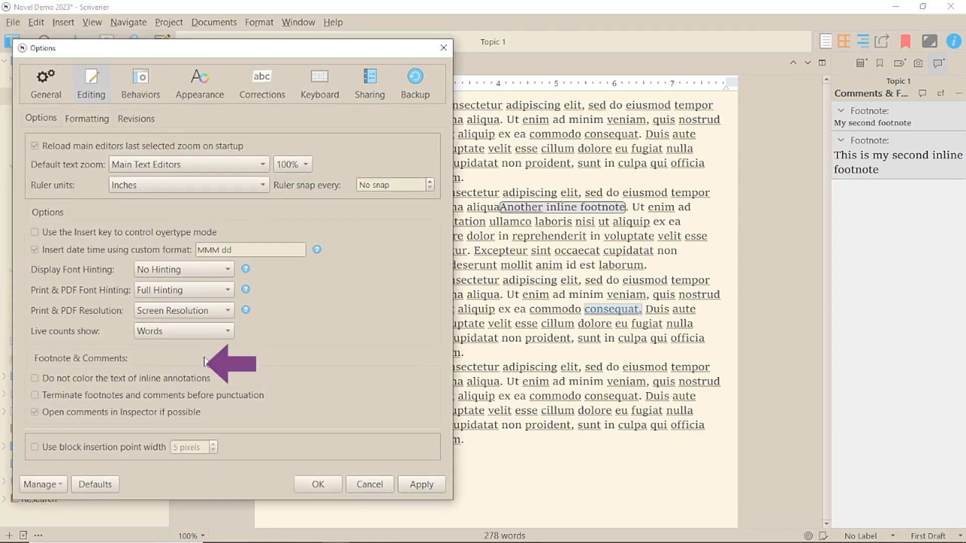
{"action": "left_click", "coordinate": [87, 118]}
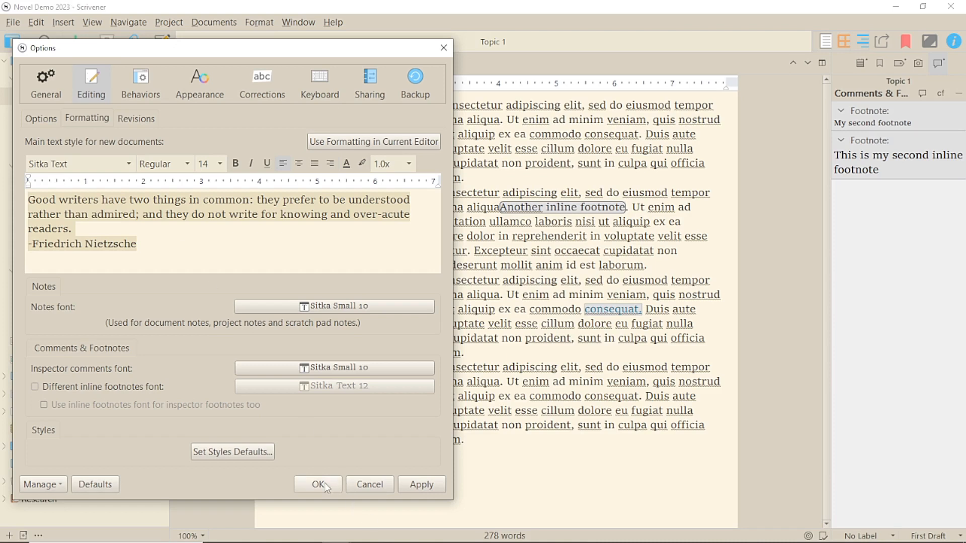
{"action": "left_click", "coordinate": [317, 484]}
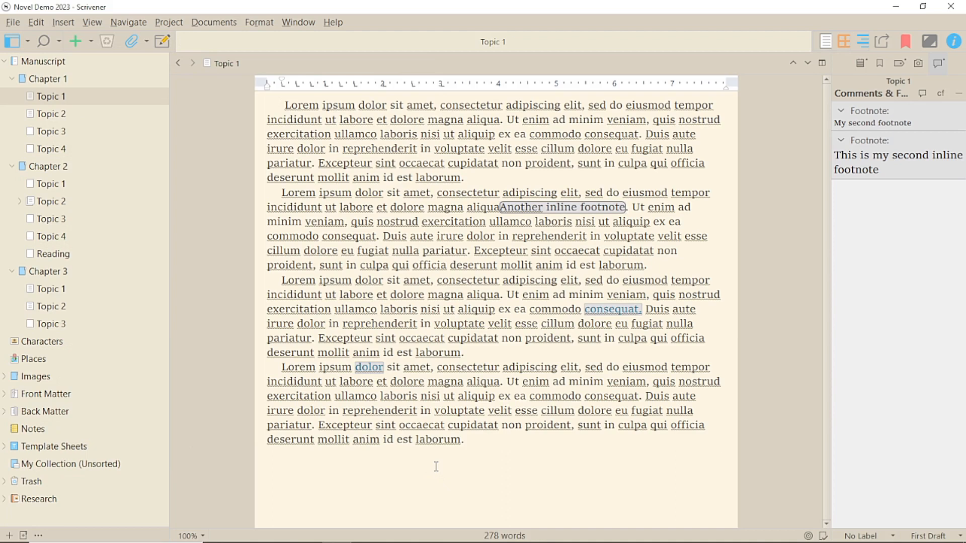